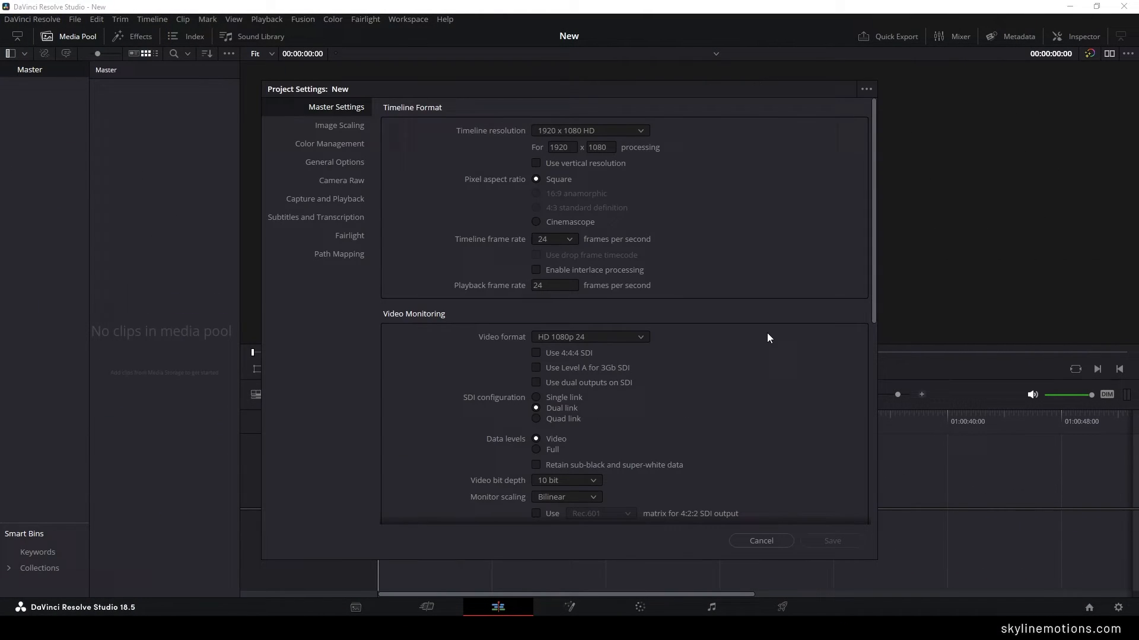
mouse_move(661, 163)
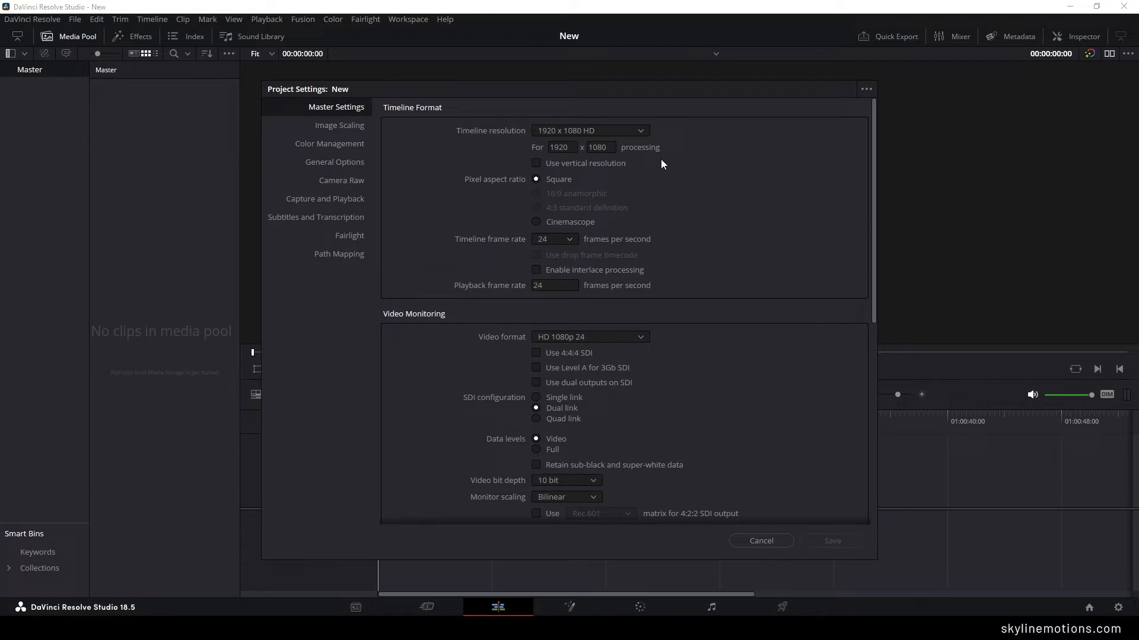
Review the timeline resolution choices, keeping 1920 x 1080 HD at 24 fps.
left_click(590, 130)
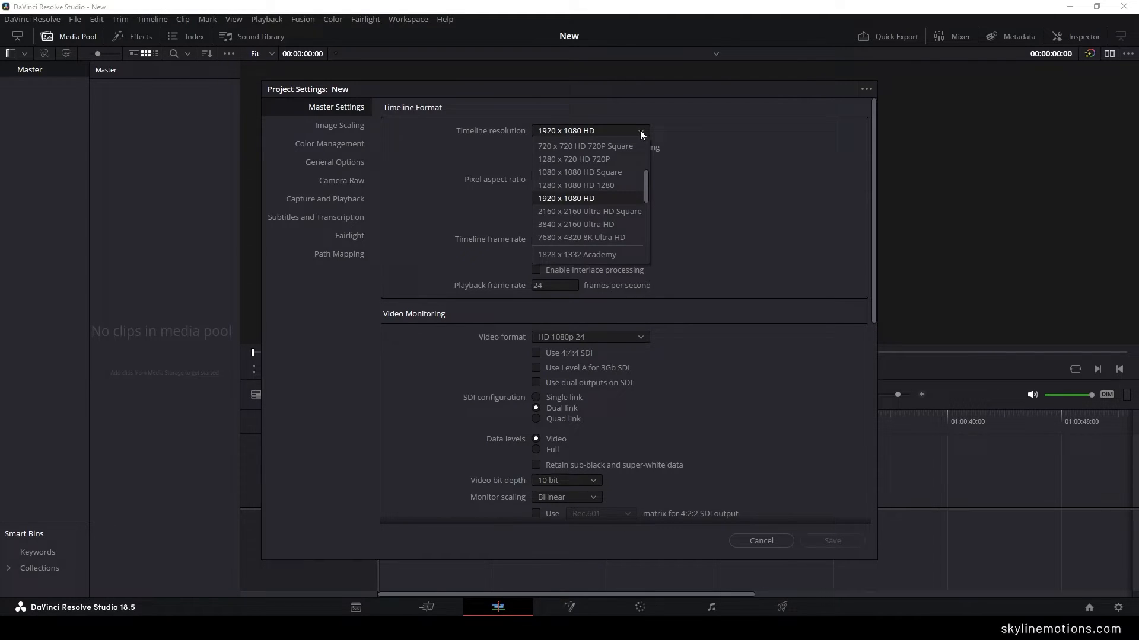
mouse_move(612, 226)
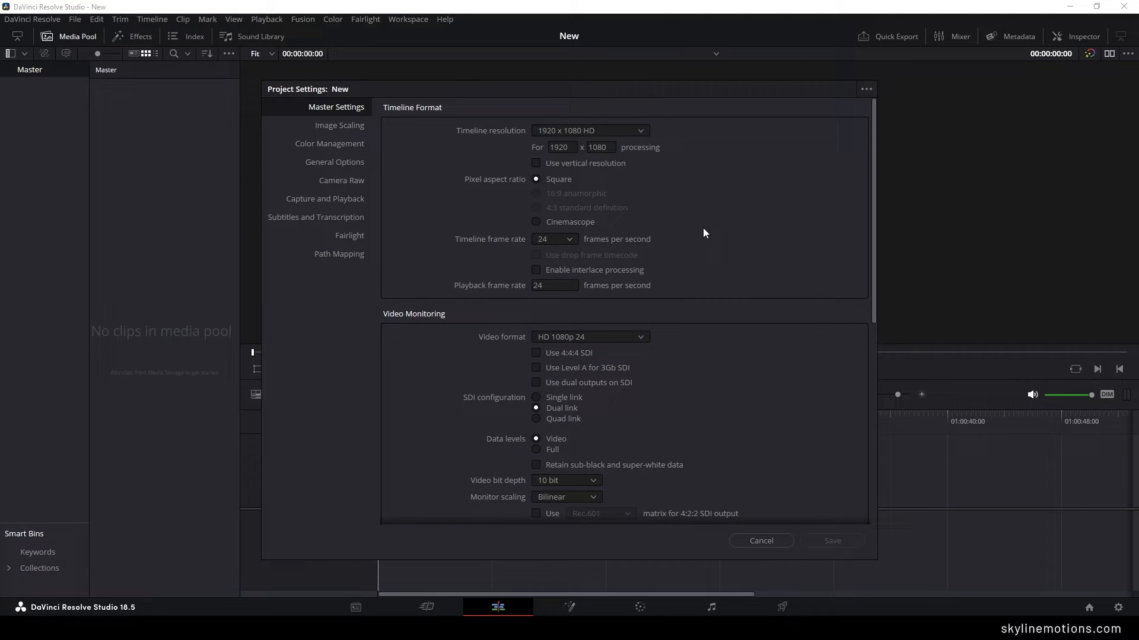
mouse_move(651, 269)
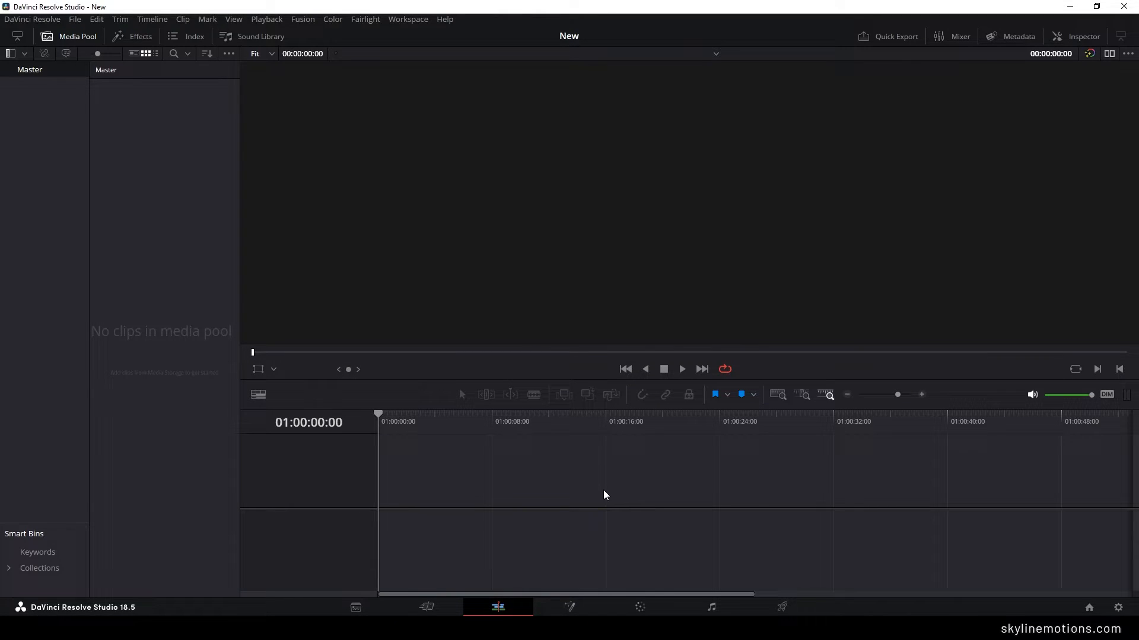
mouse_move(513, 602)
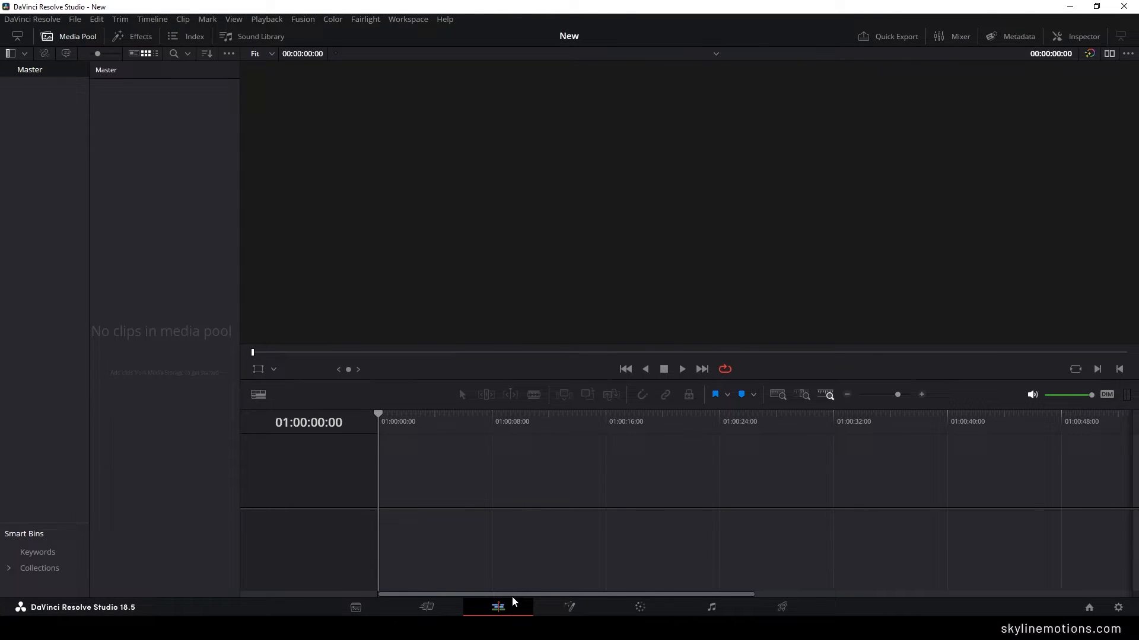
Add a Solid Color generator clip, set it to white, and extend it to eight seconds.
left_click(140, 37)
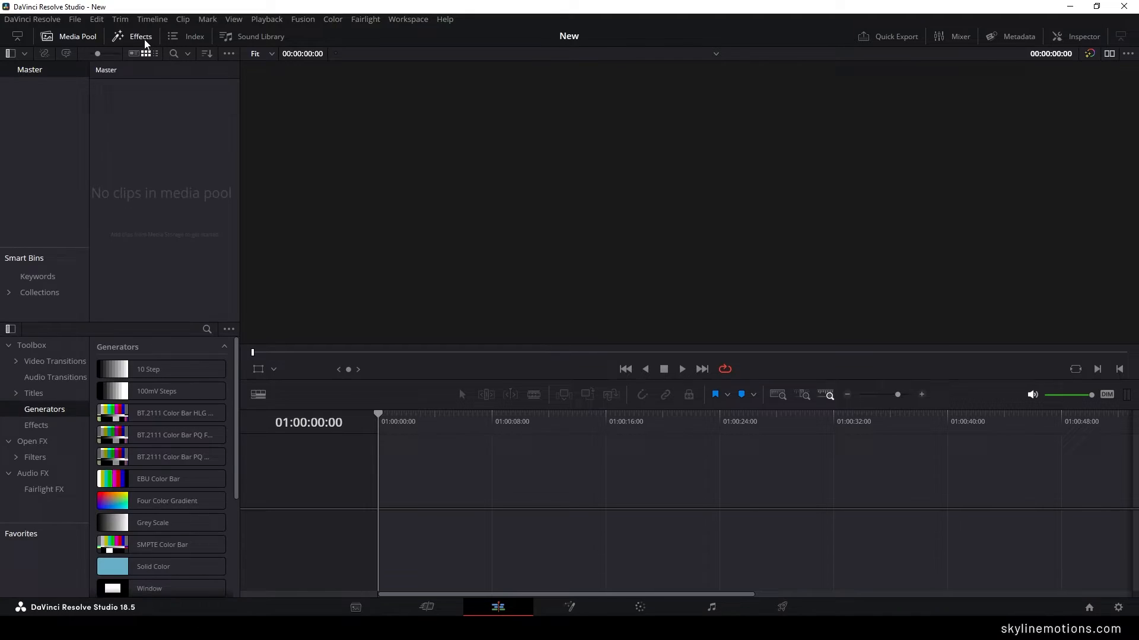
left_click(74, 37)
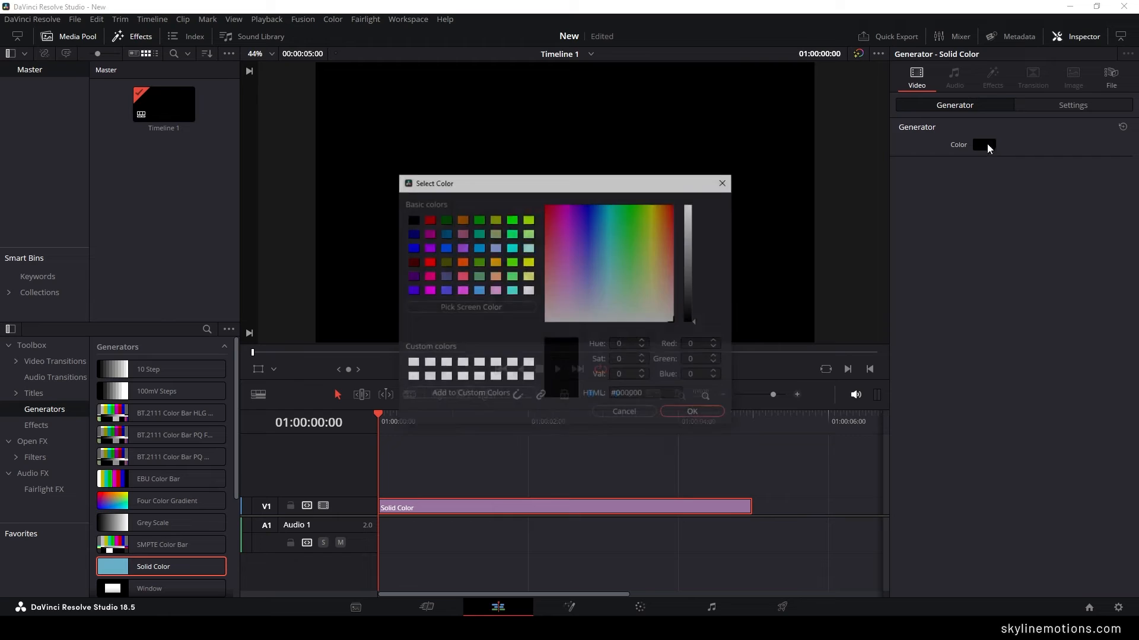
left_click(690, 412)
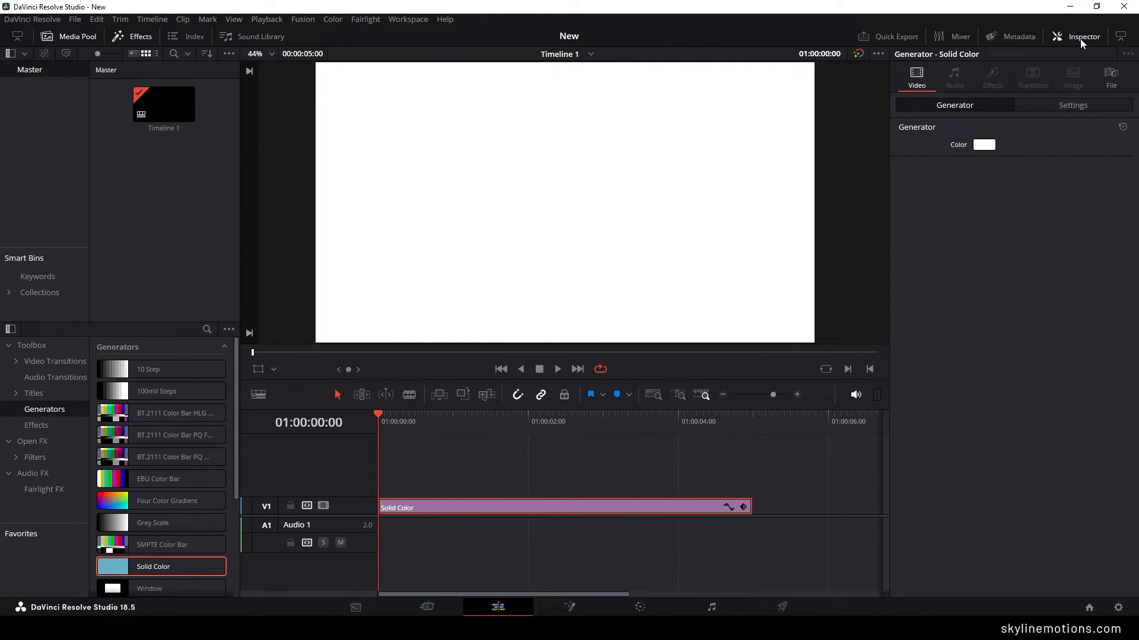
left_click(1078, 37)
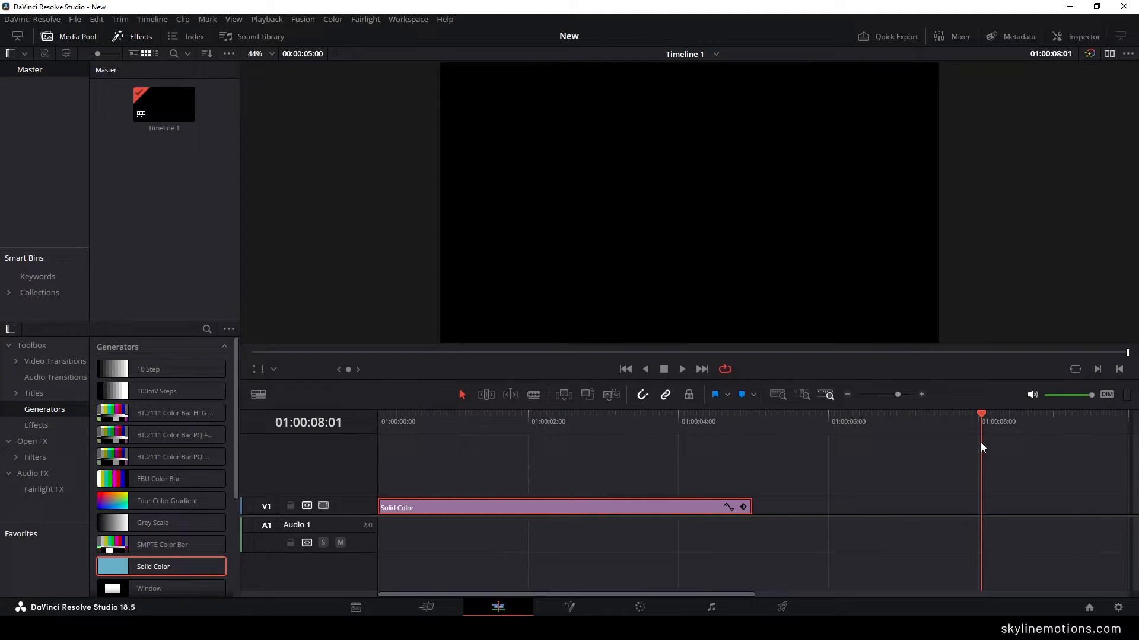
left_click_drag(750, 506, 780, 506)
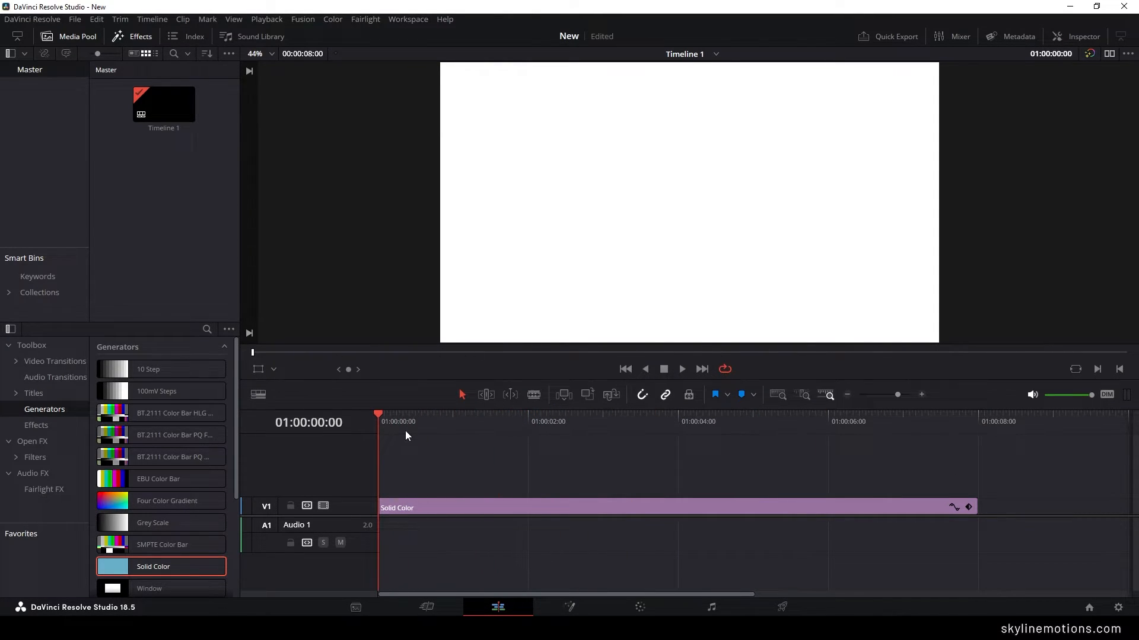
Add an eight-second Text title reading Create in black Heaters font, size 450.
left_click(34, 393)
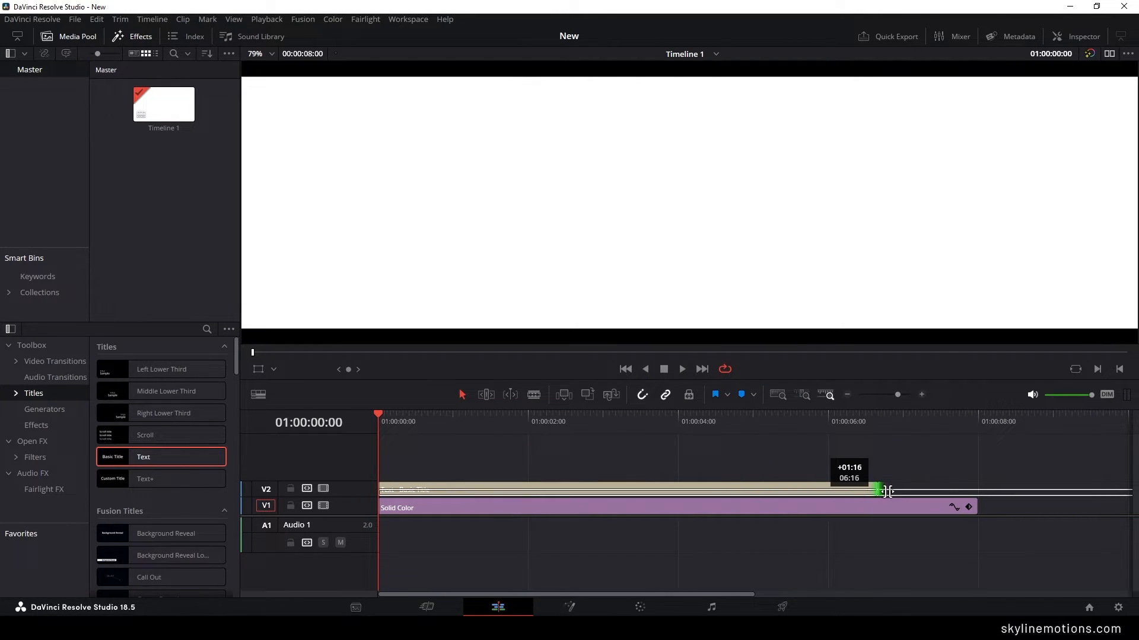
left_click_drag(879, 490, 976, 490)
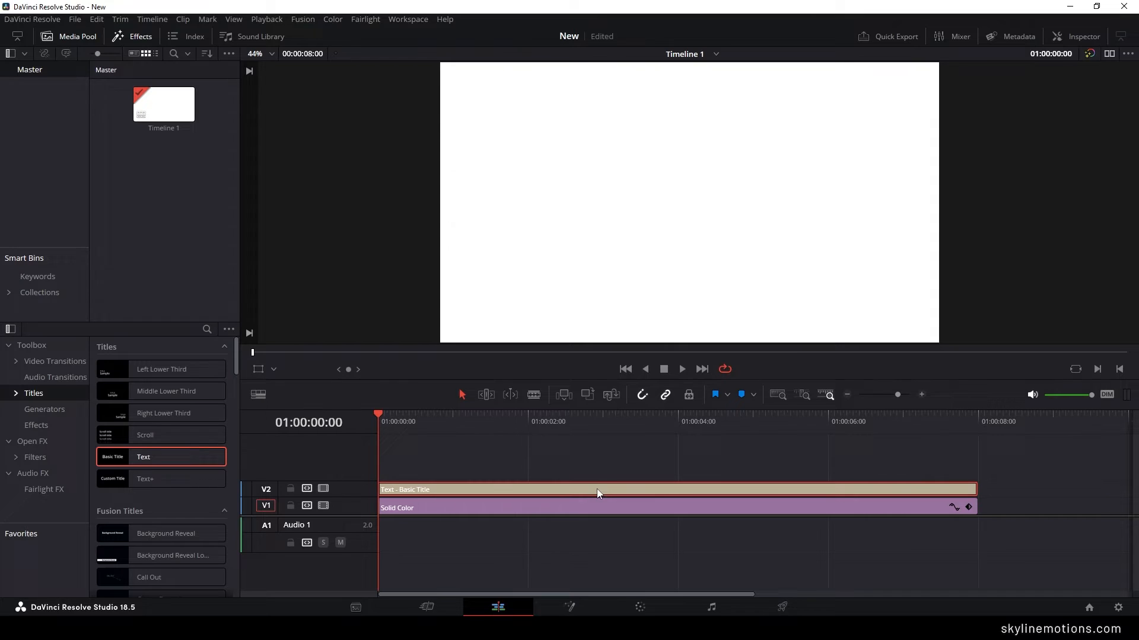
left_click(1075, 37)
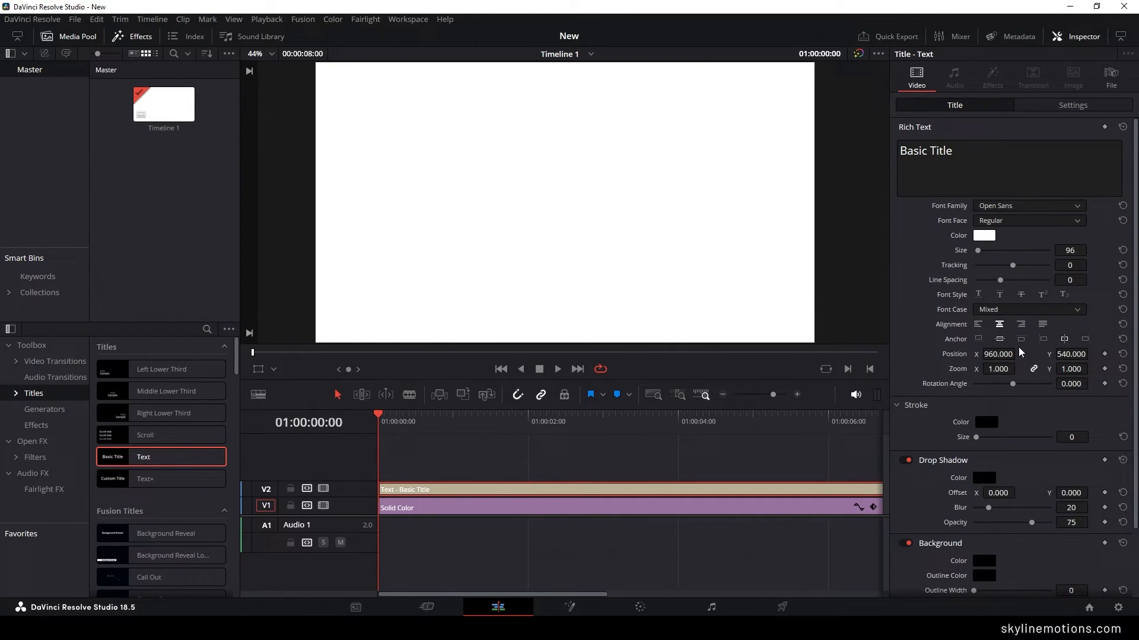
left_click(1027, 205)
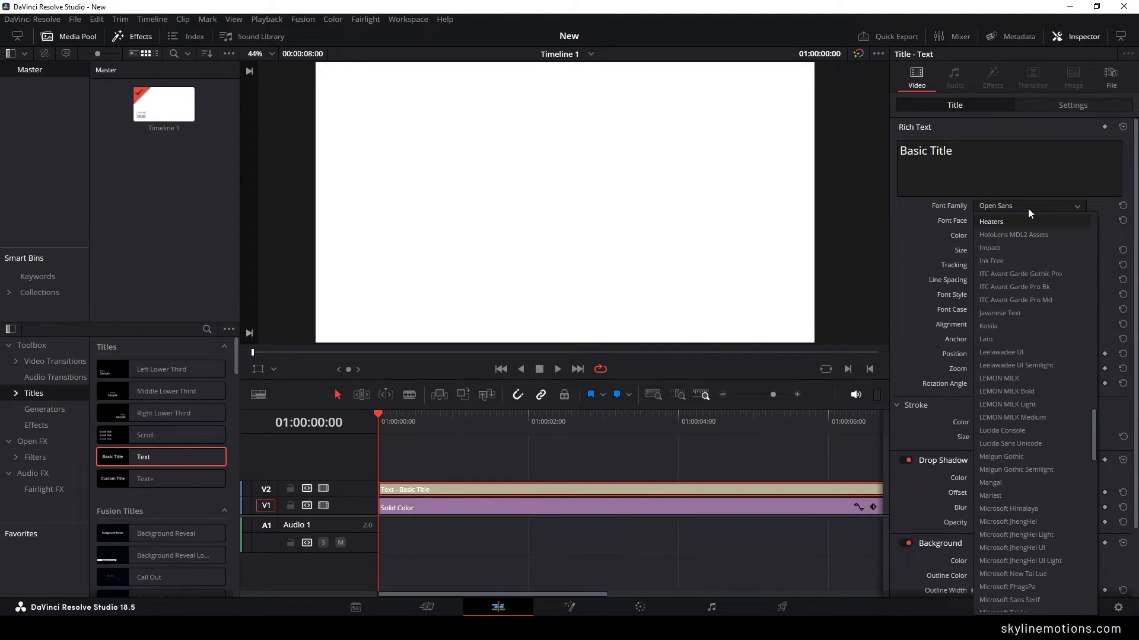
left_click(991, 222)
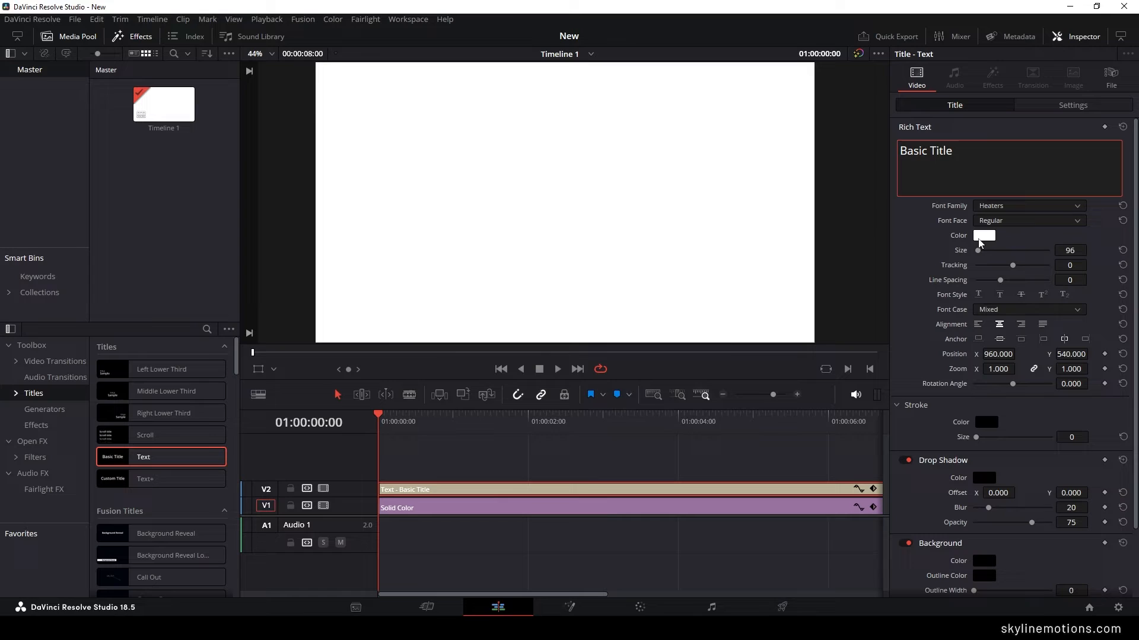
left_click(985, 235)
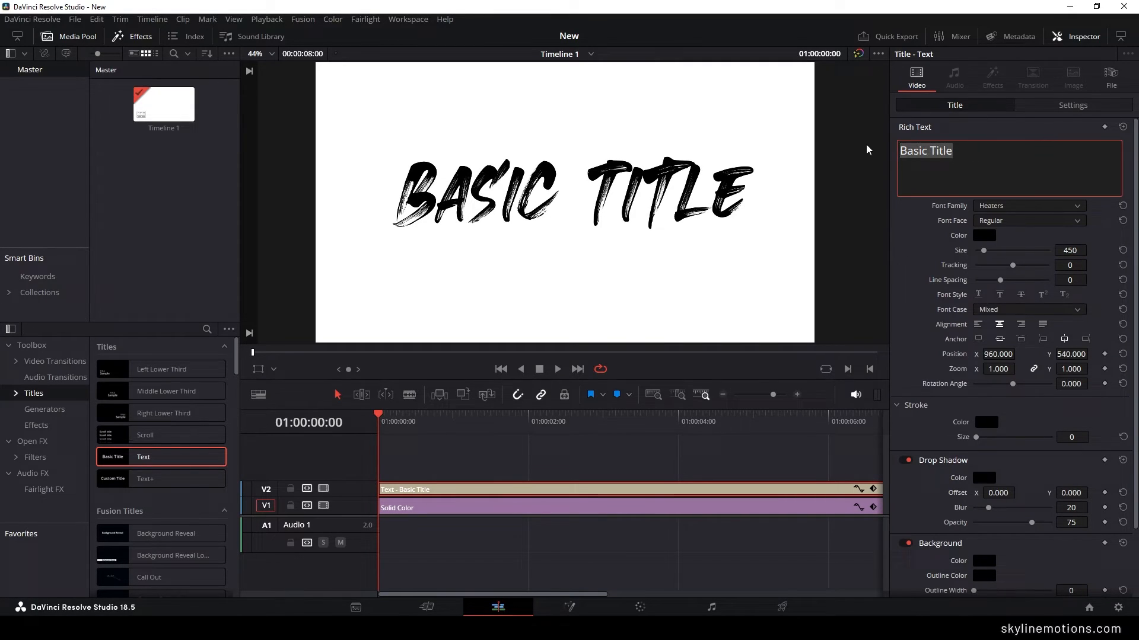
type("Create")
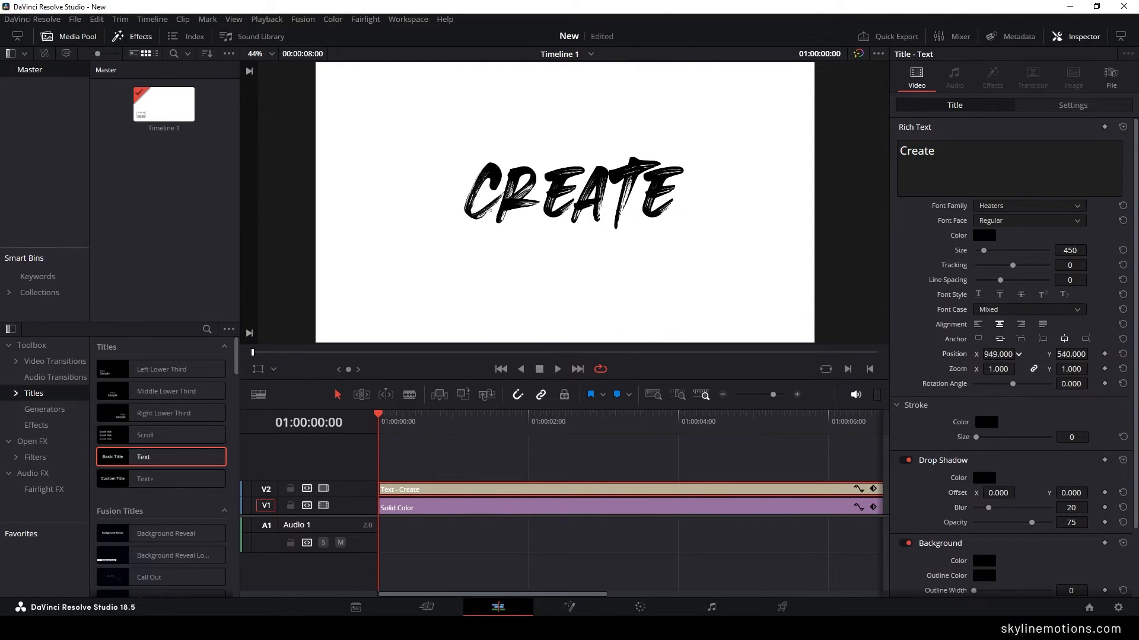
left_click(1082, 37)
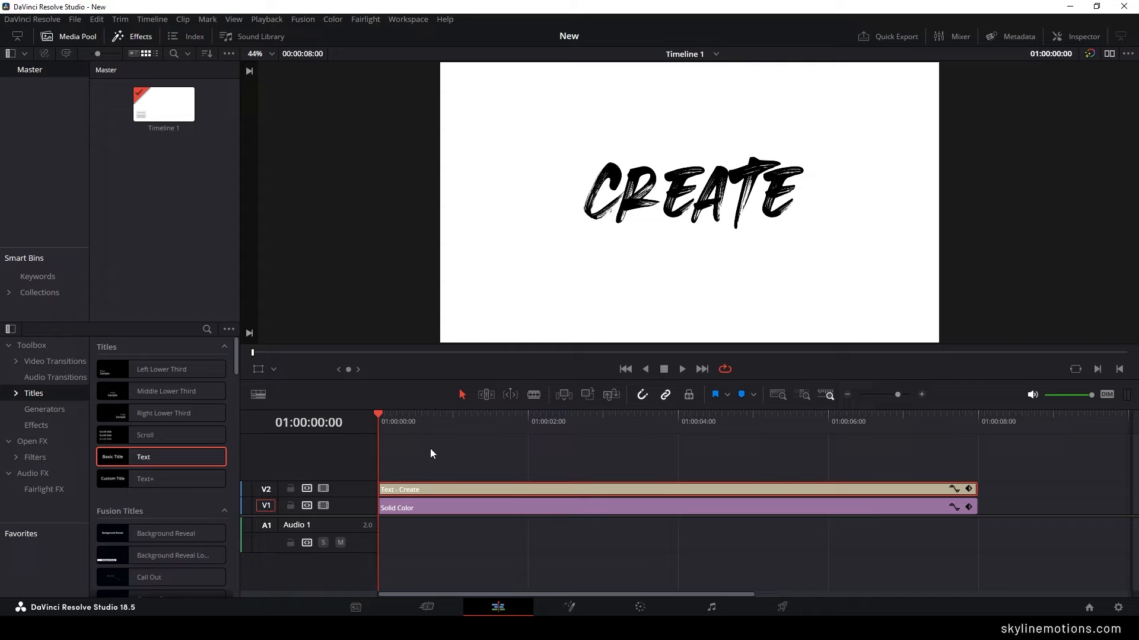
Replace each title clip's word with the next quote word, e.g. Animated.
left_click(453, 423)
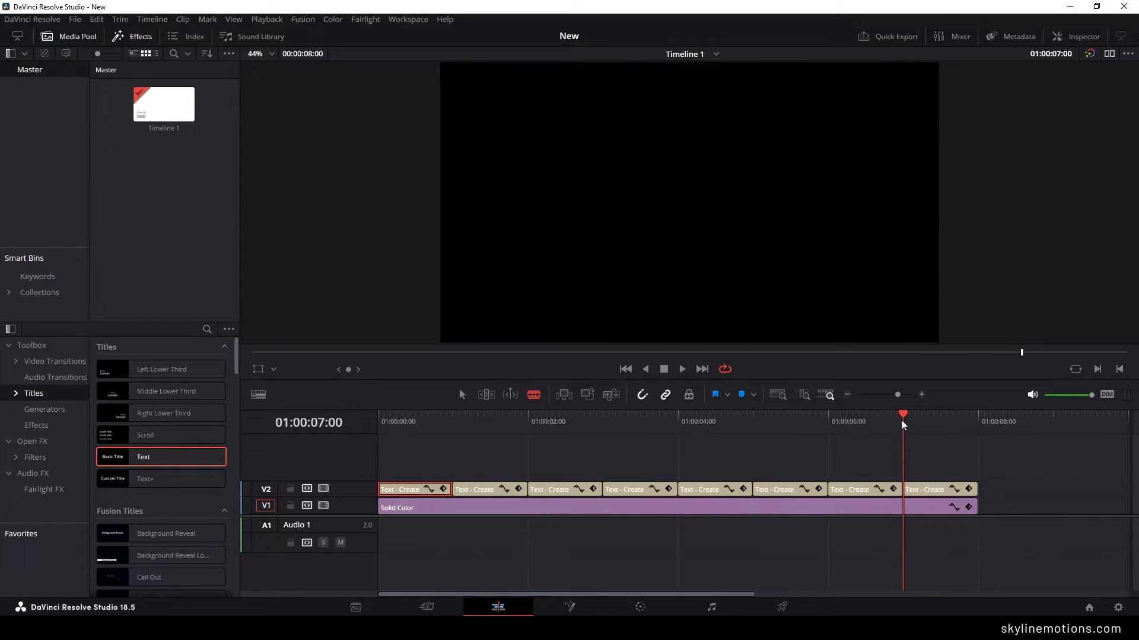
left_click(660, 421)
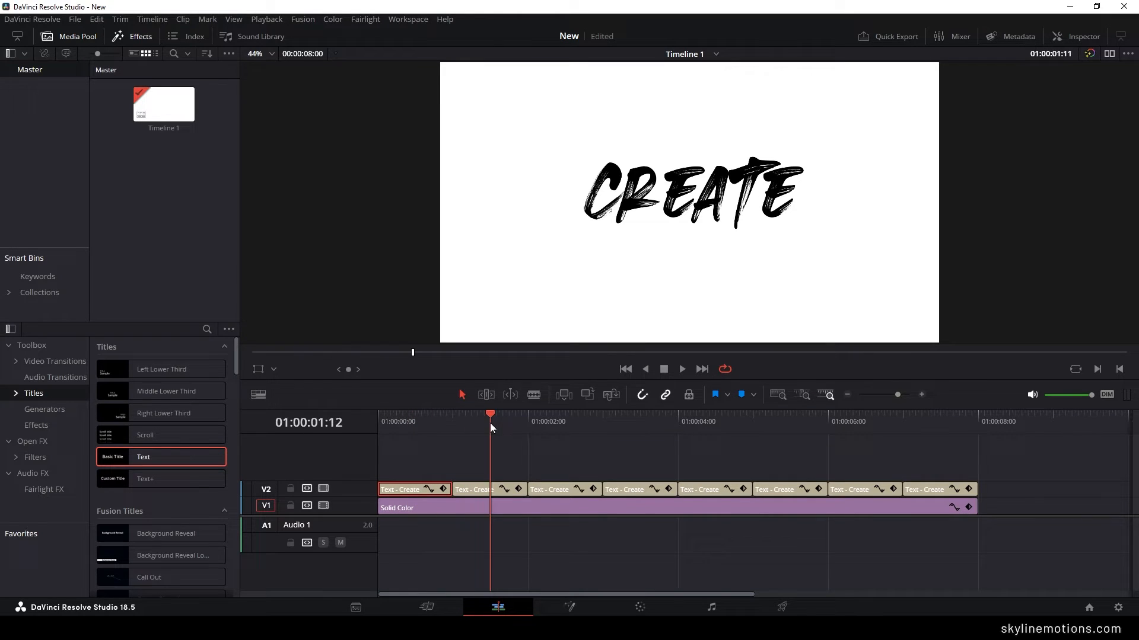
left_click(488, 489)
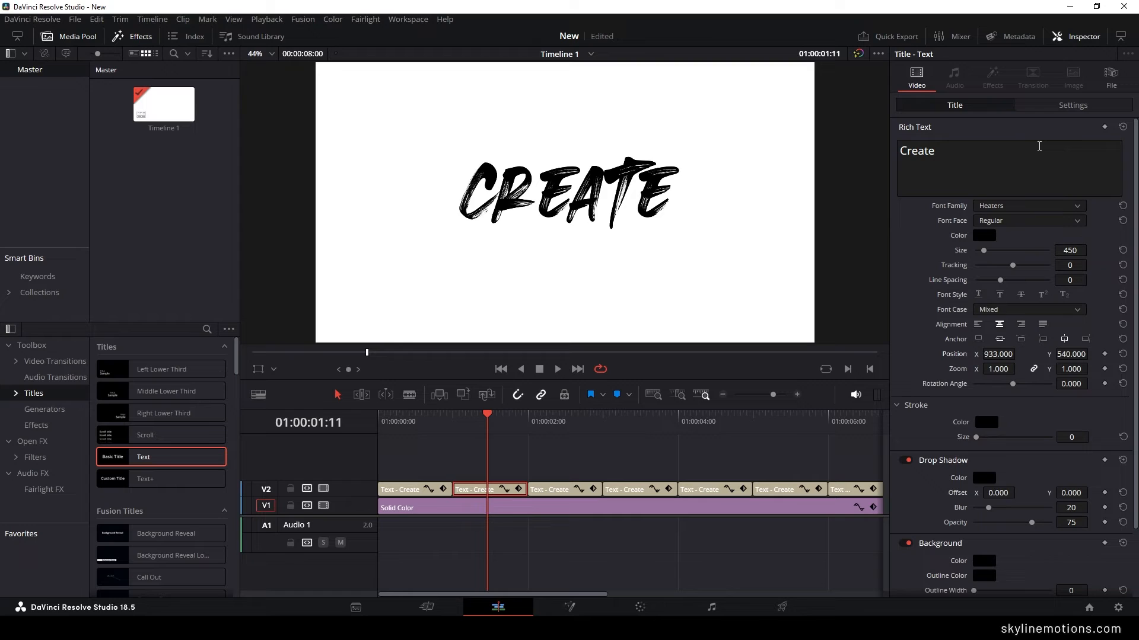
double_click(915, 151)
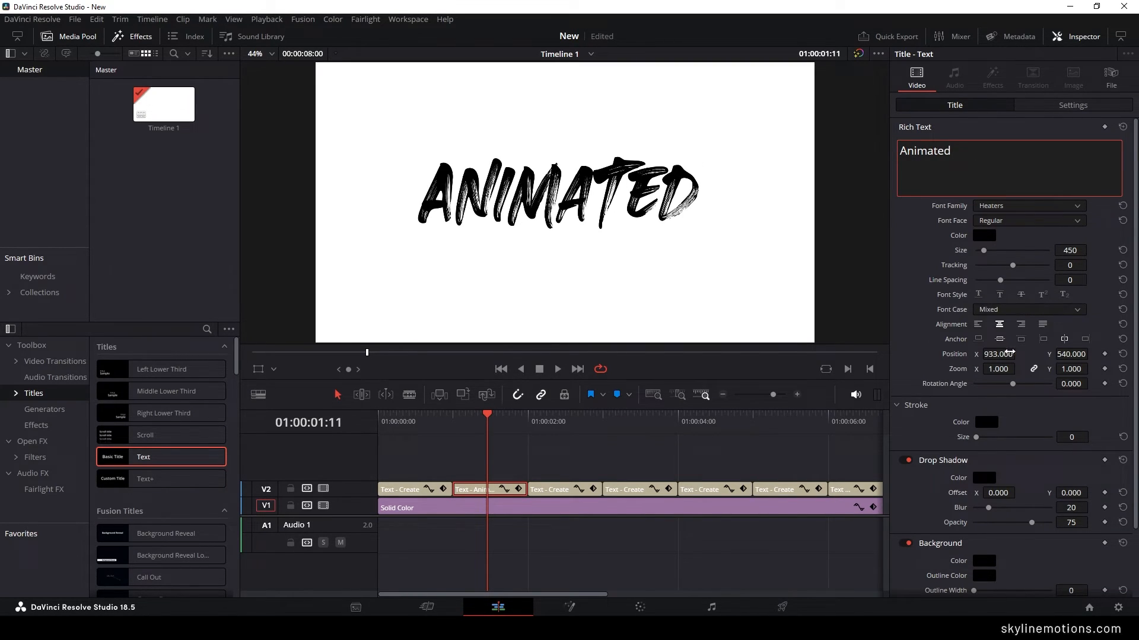
left_click(557, 421)
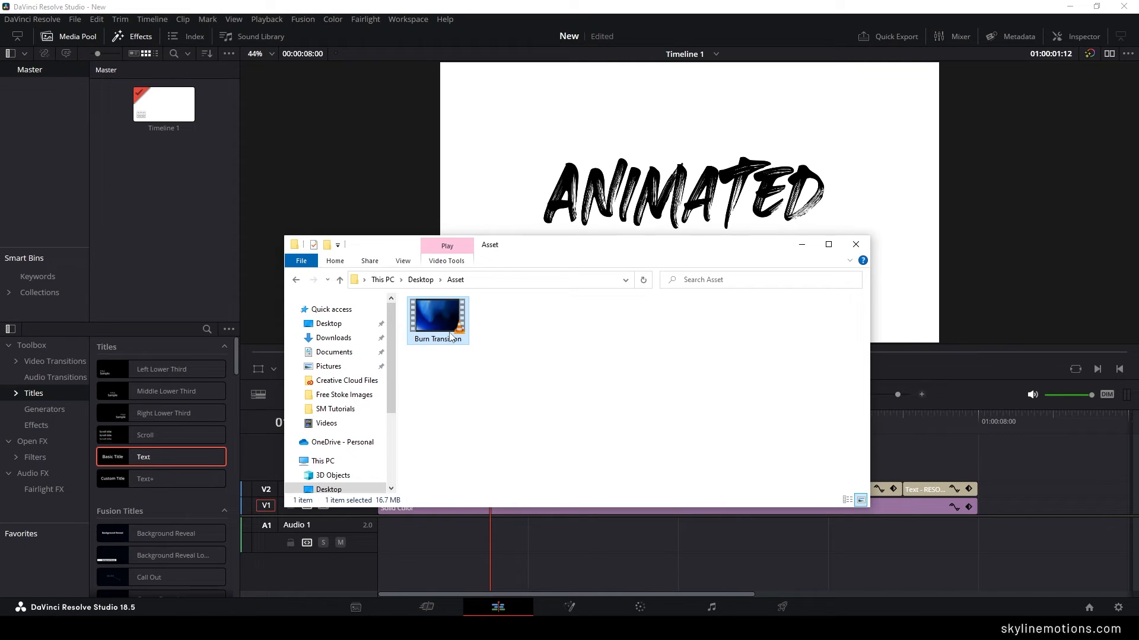
mouse_move(471, 335)
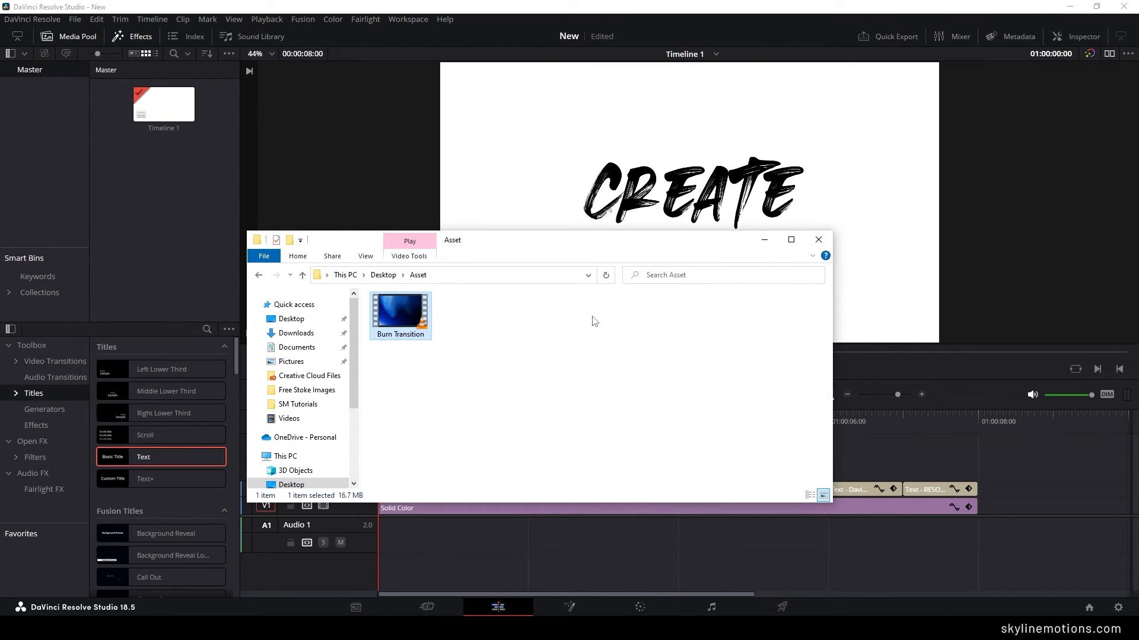
Import Burn Transition.mp4 into the media pool and place it on a track above the titles.
left_click_drag(400, 317, 145, 185)
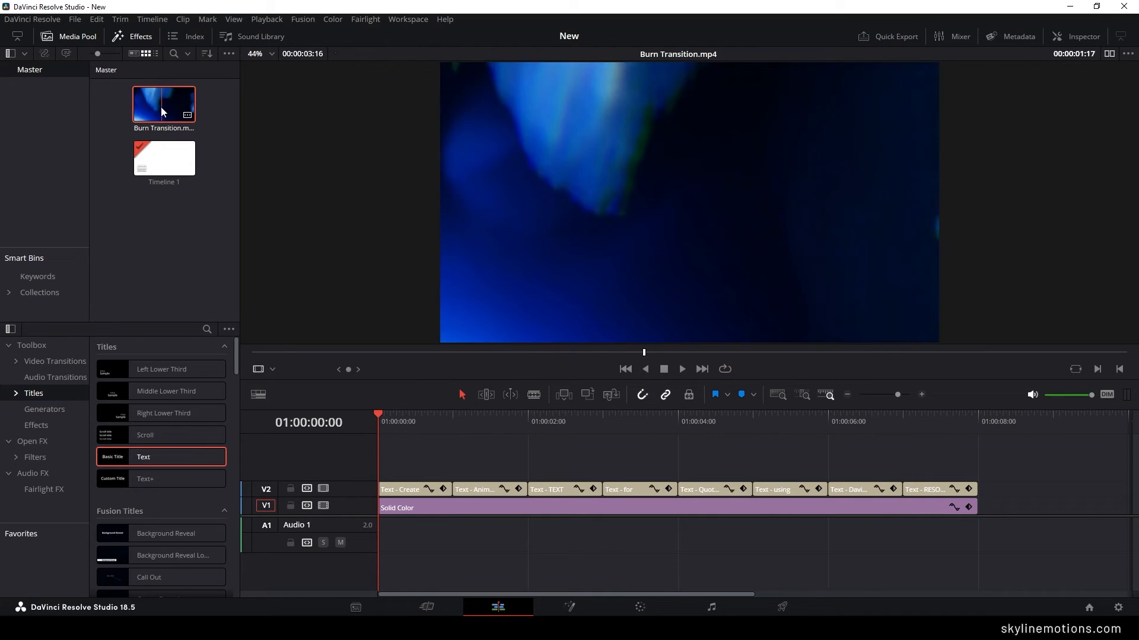
left_click_drag(164, 105, 509, 451)
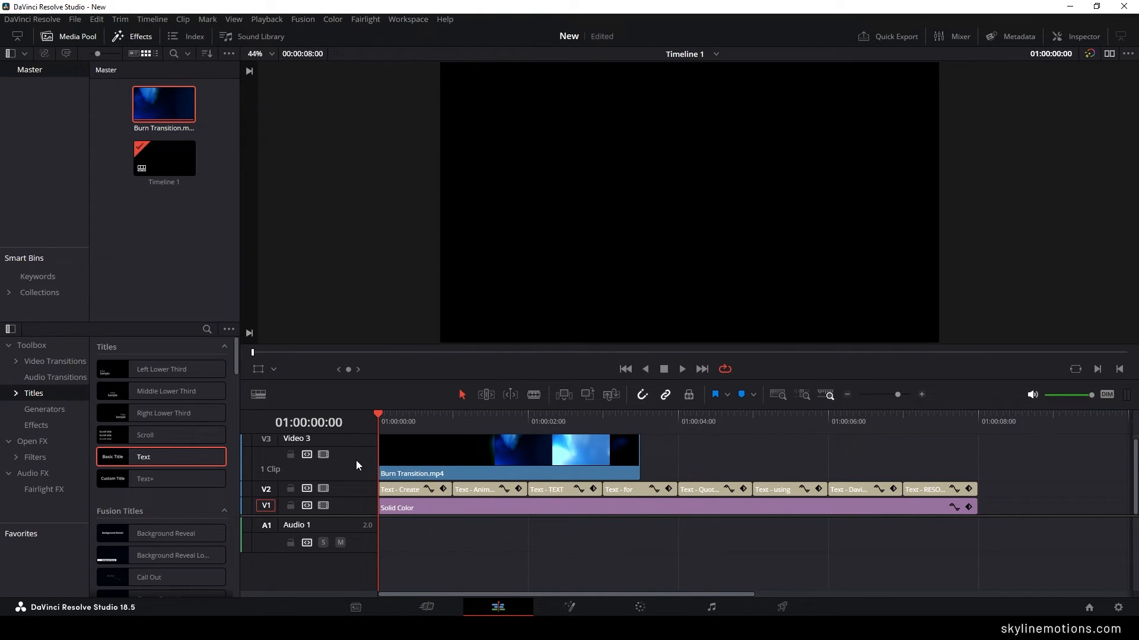
Change the Burn Transition clip speed to 300% with Stretch to Fit.
left_click(509, 455)
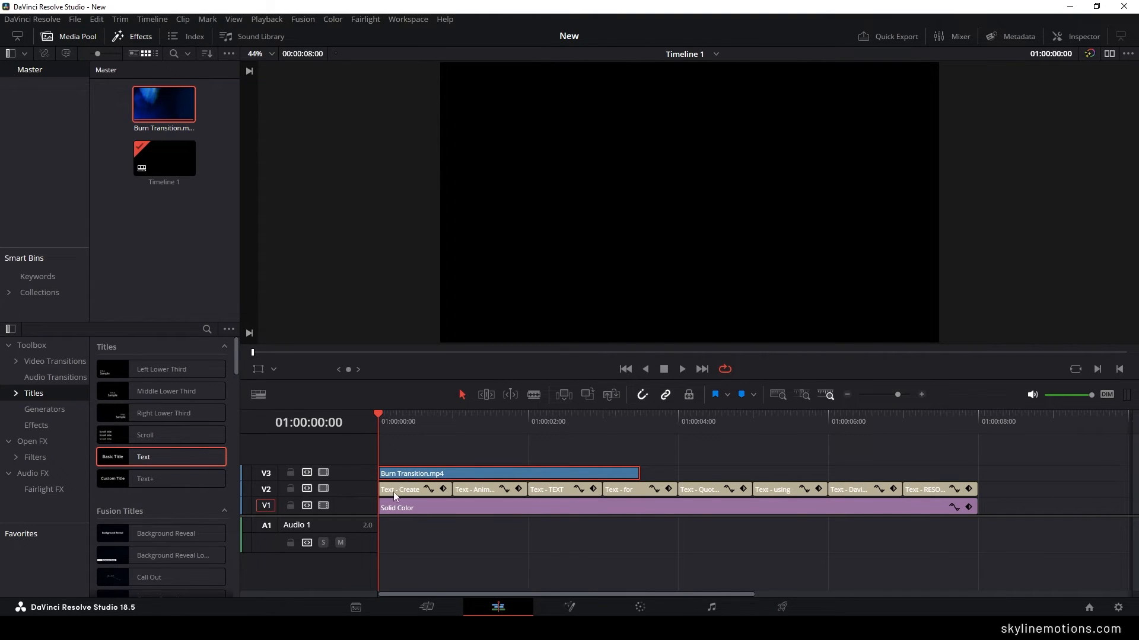
mouse_move(457, 478)
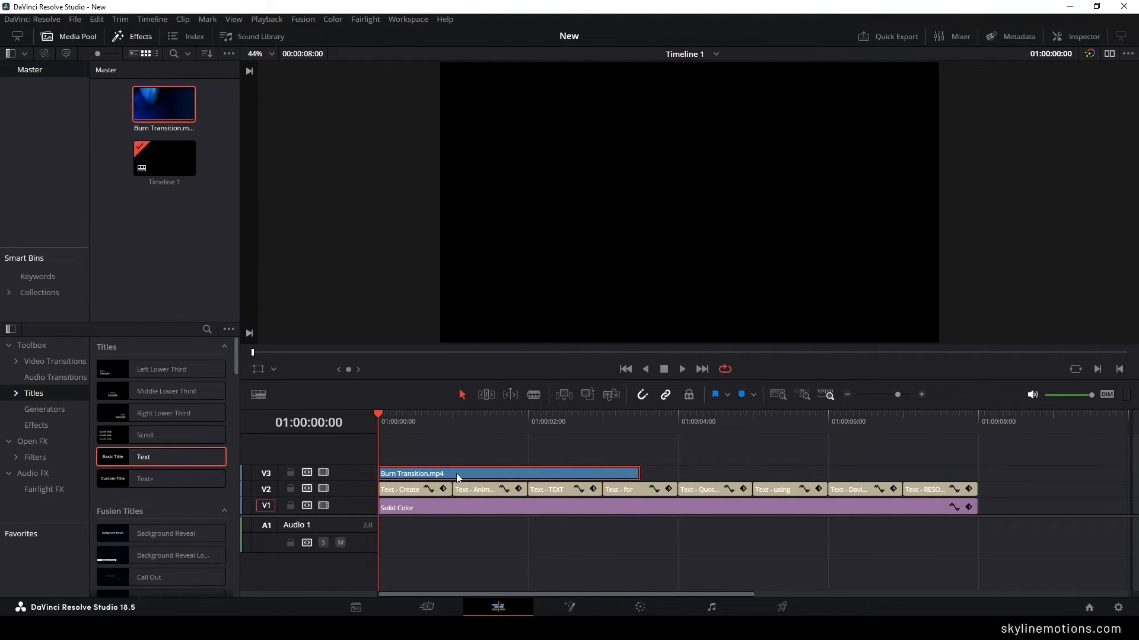
right_click(458, 474)
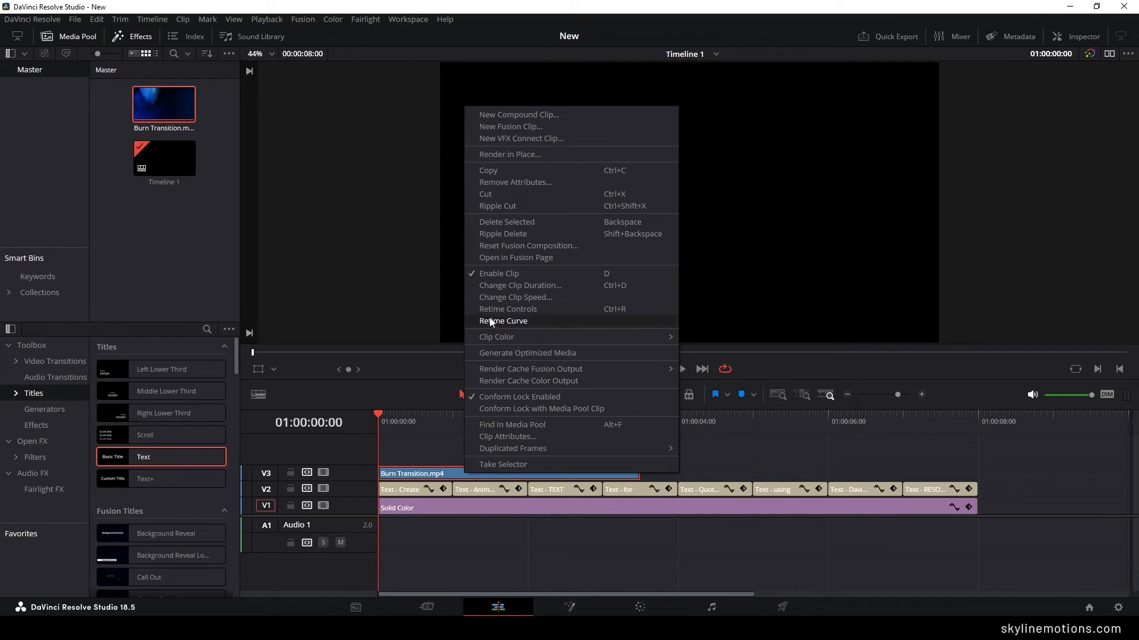
left_click(515, 296)
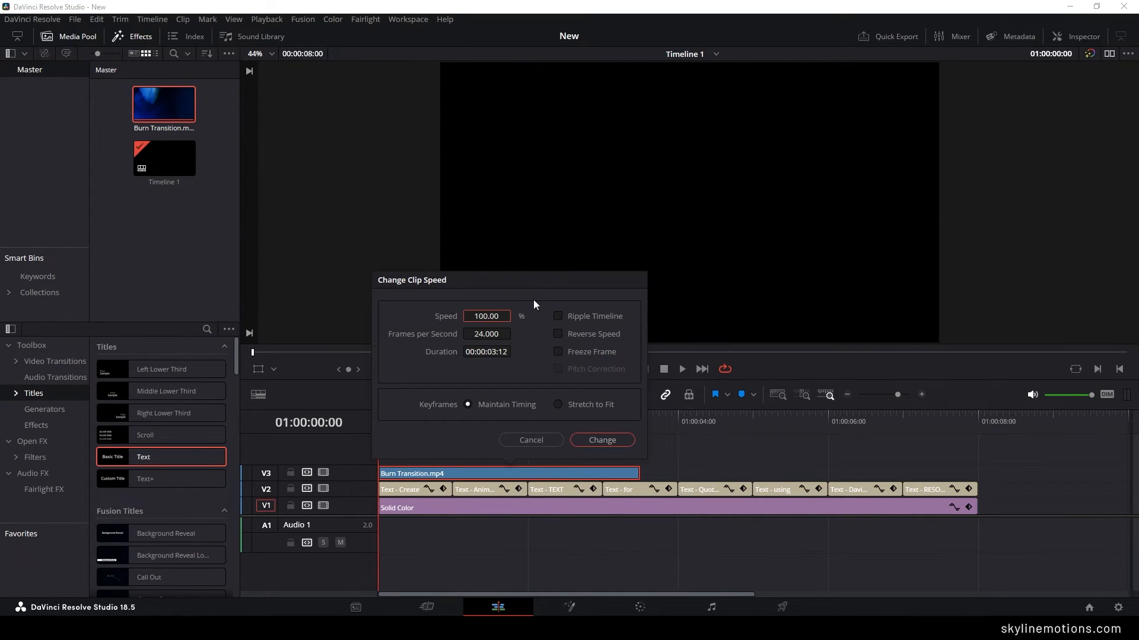
left_click(557, 404)
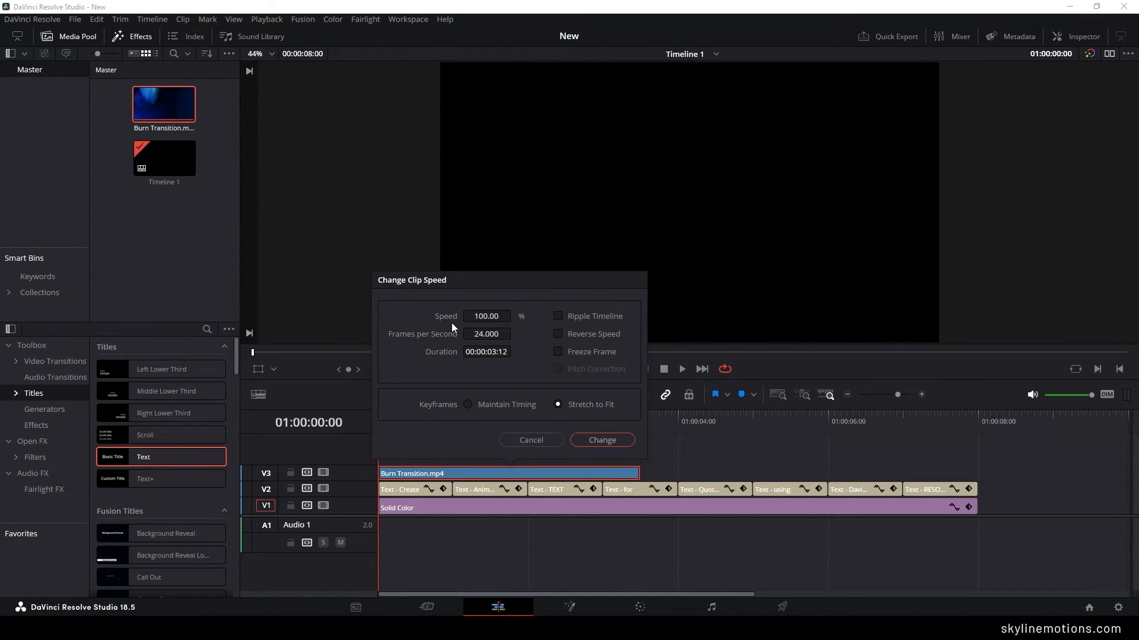
left_click(486, 315)
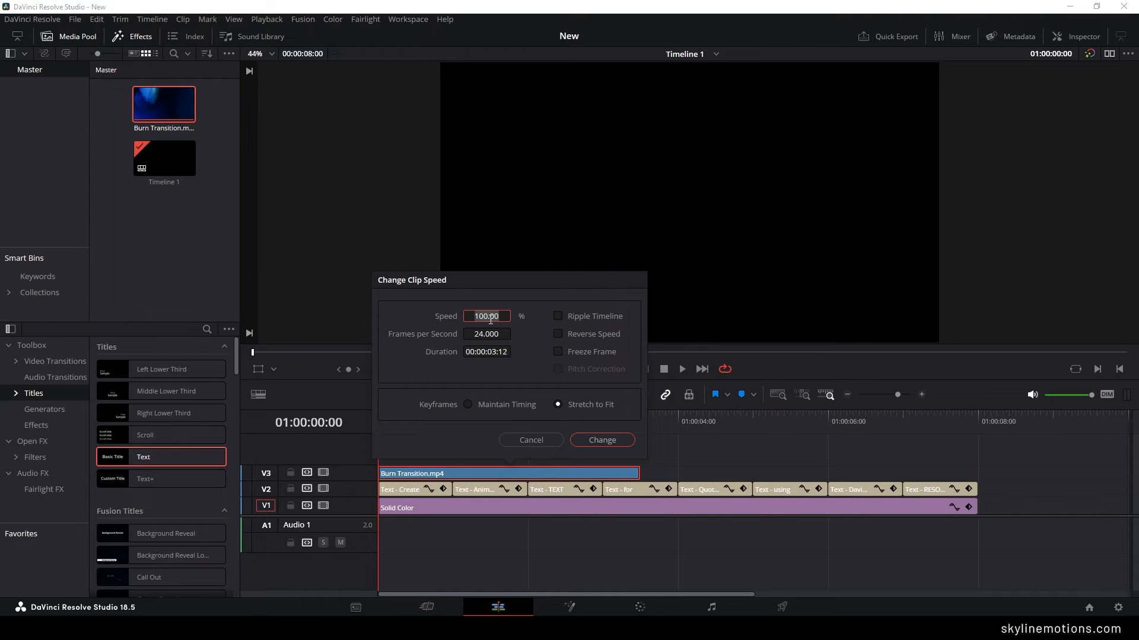
type("300")
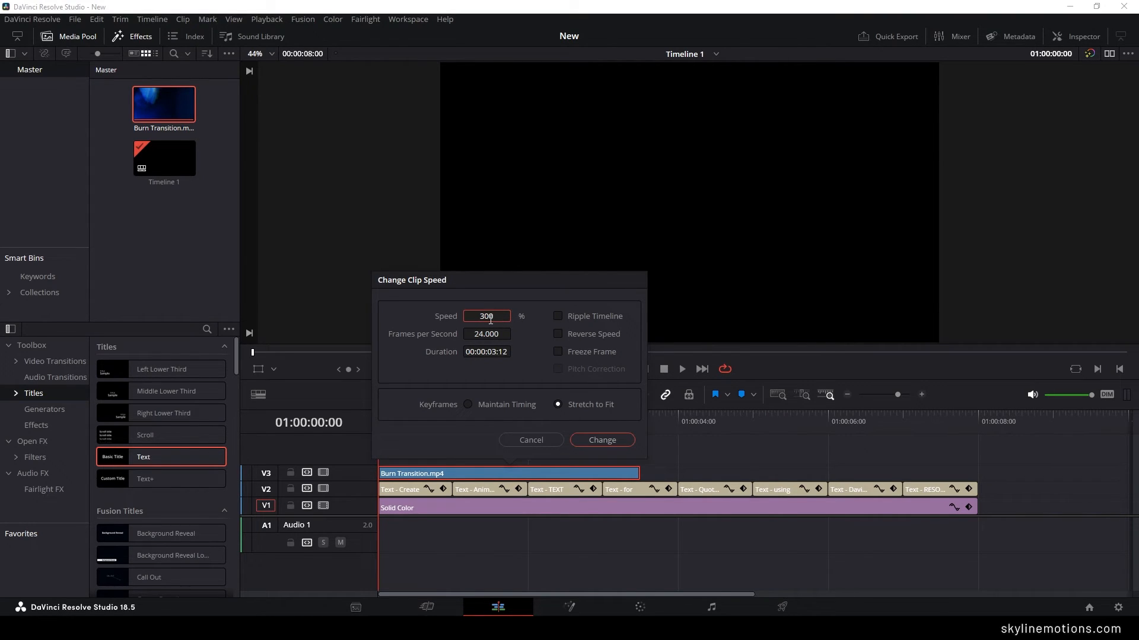
left_click(601, 440)
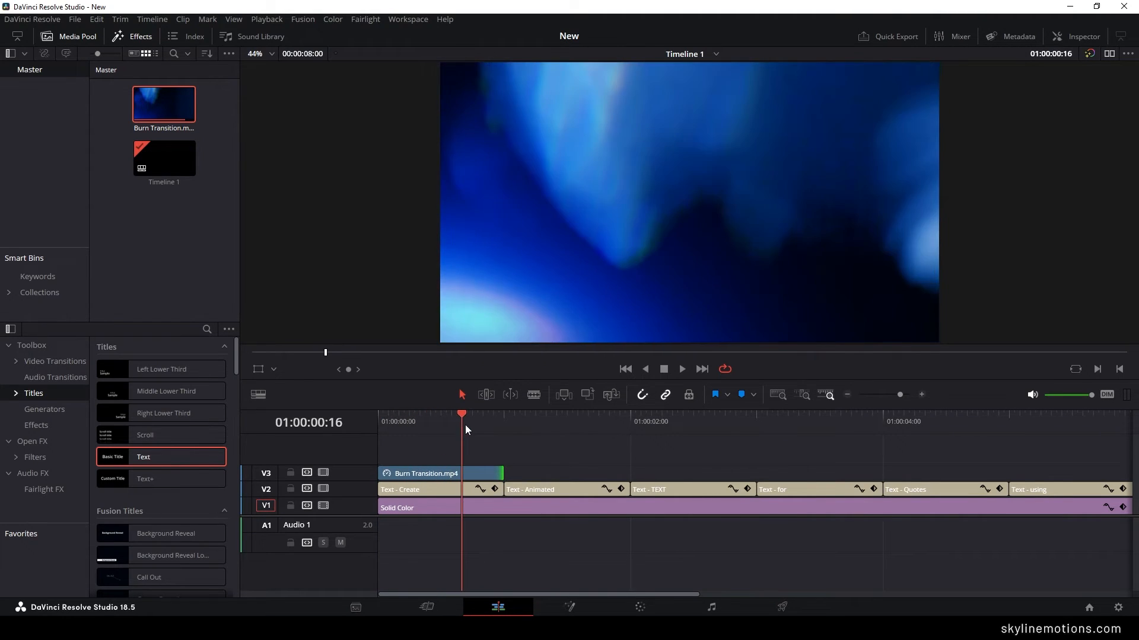
Set the burn overlay clip's Composite Mode to Add.
left_click(435, 473)
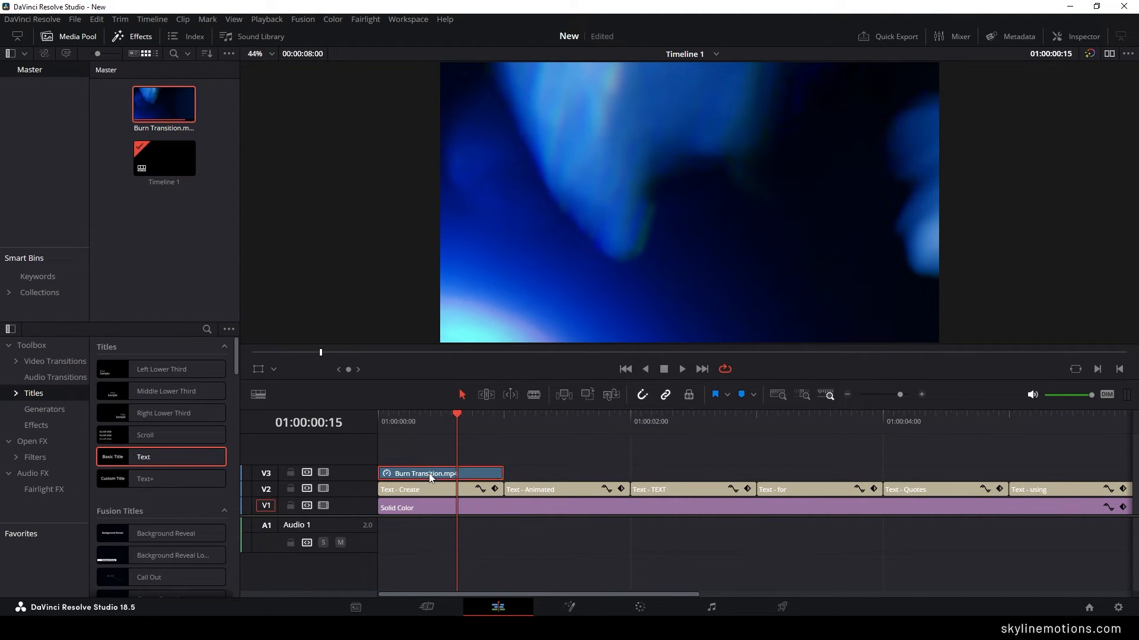
left_click(1077, 37)
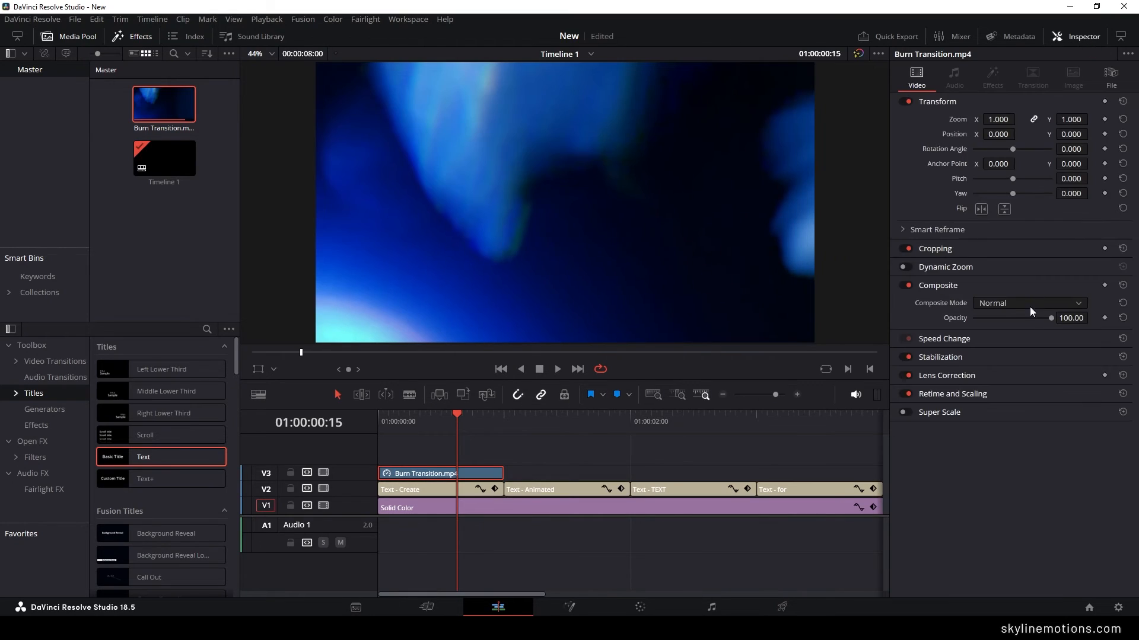
left_click(1027, 302)
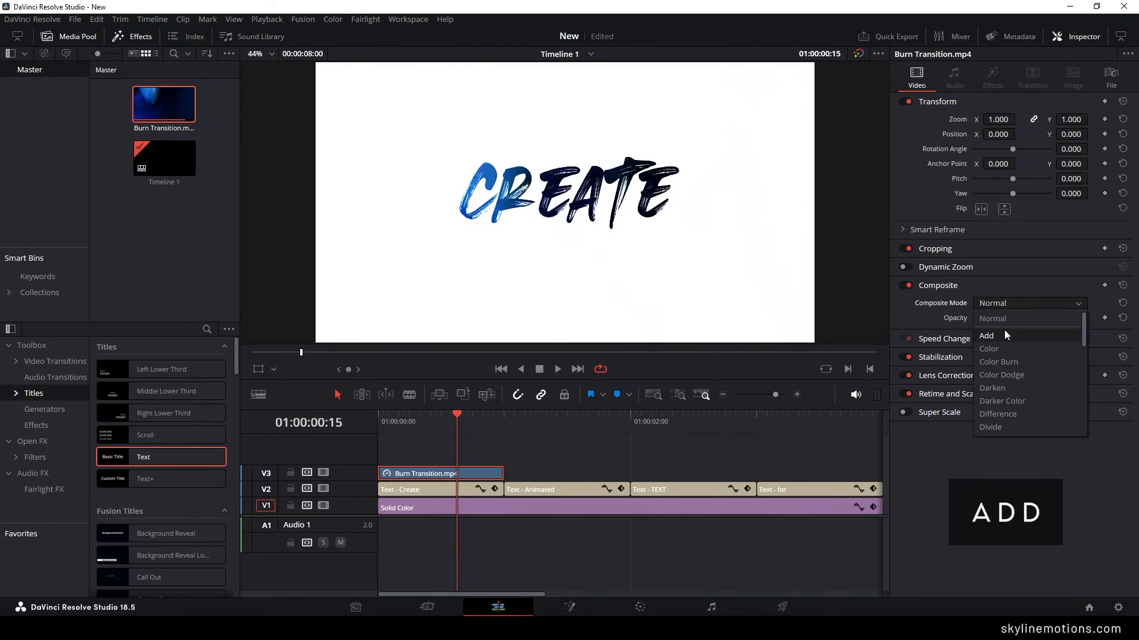
left_click(985, 336)
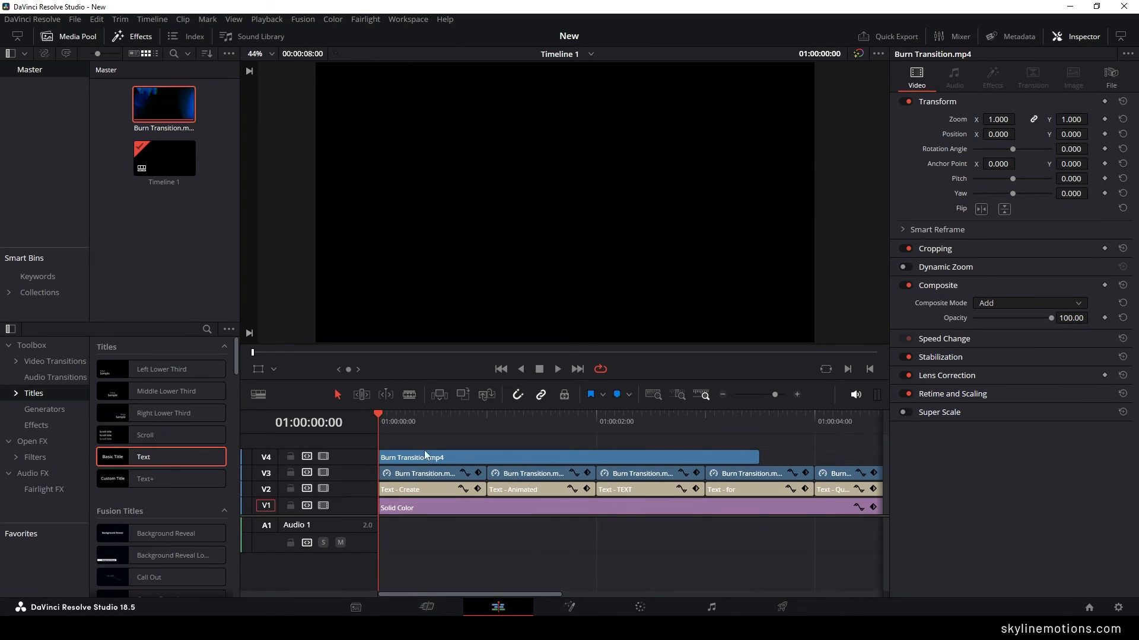
Set the top-track burn overlay's Composite Mode to Difference and return the playhead to the start.
left_click(1027, 303)
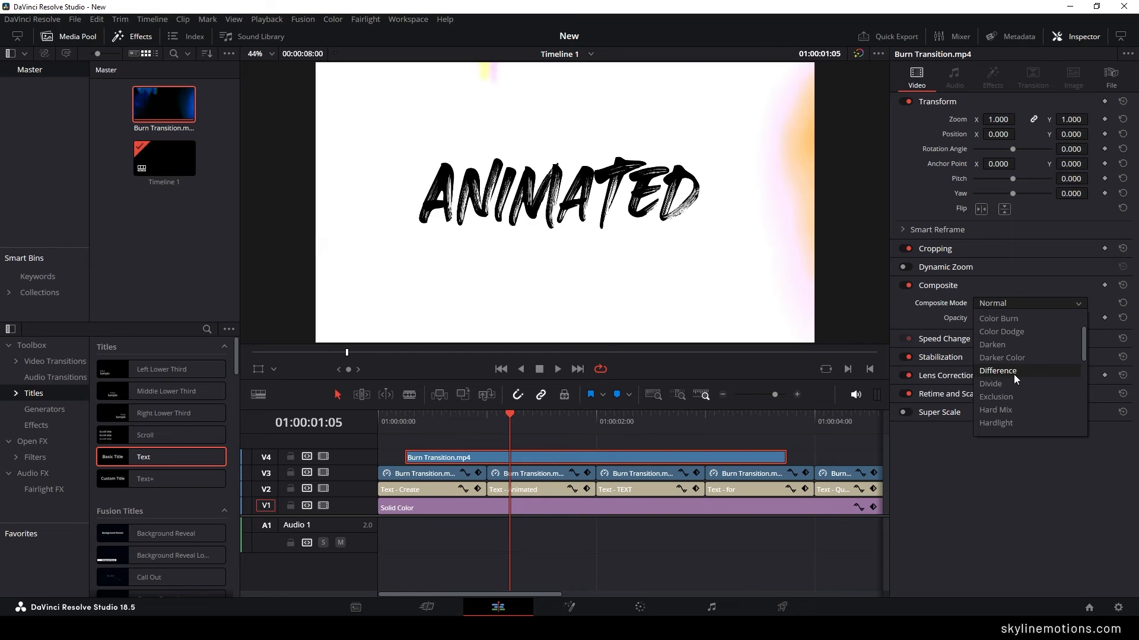
left_click(997, 370)
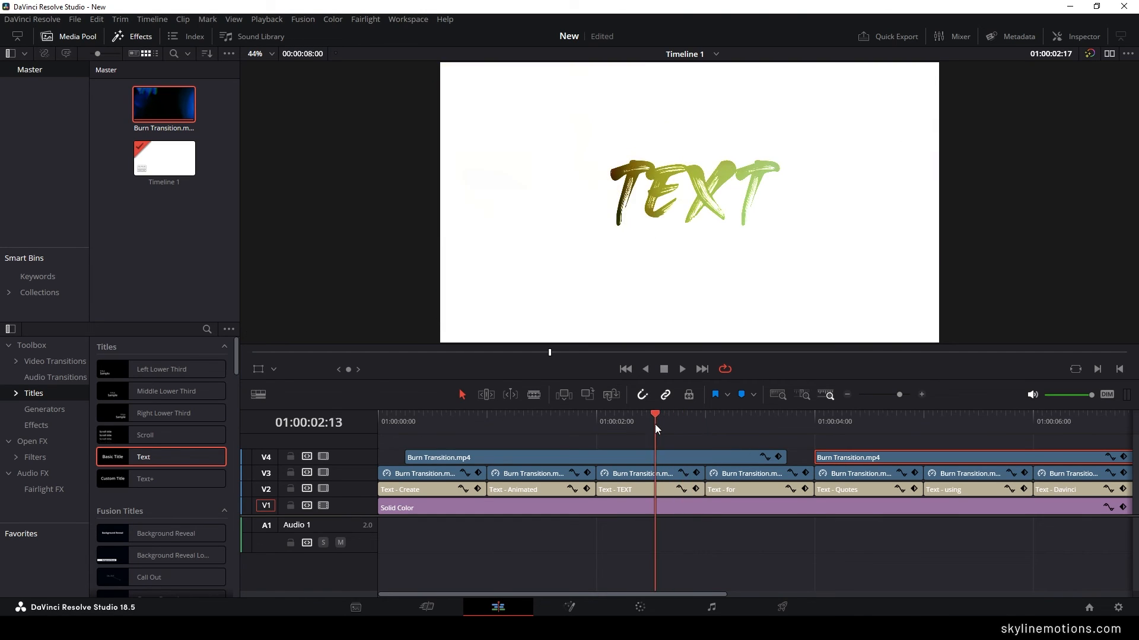
left_click(624, 369)
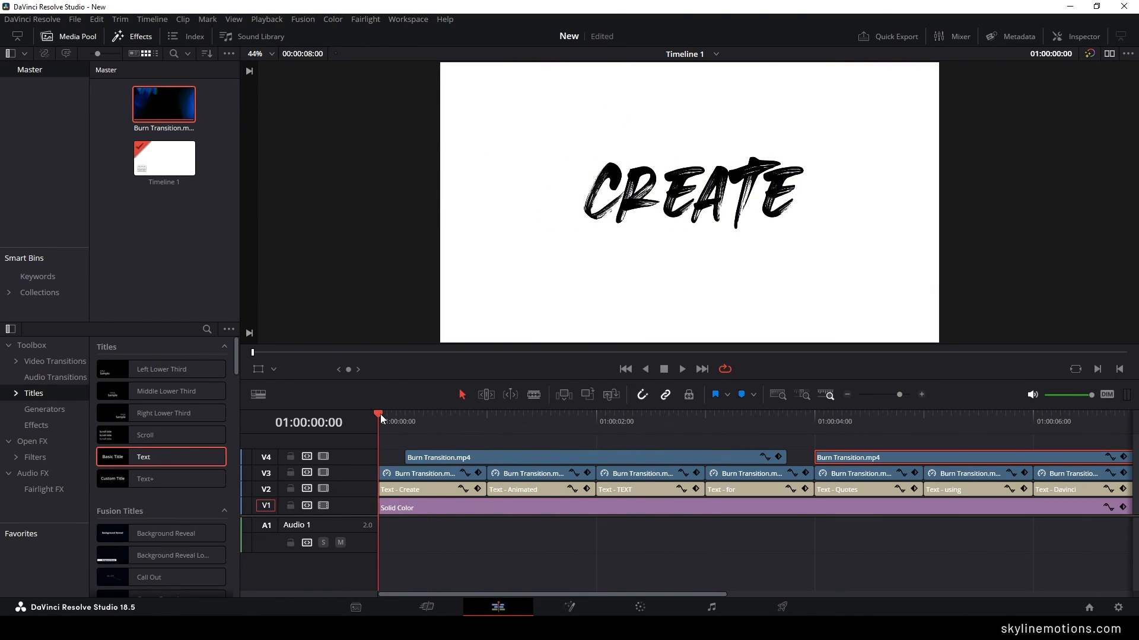